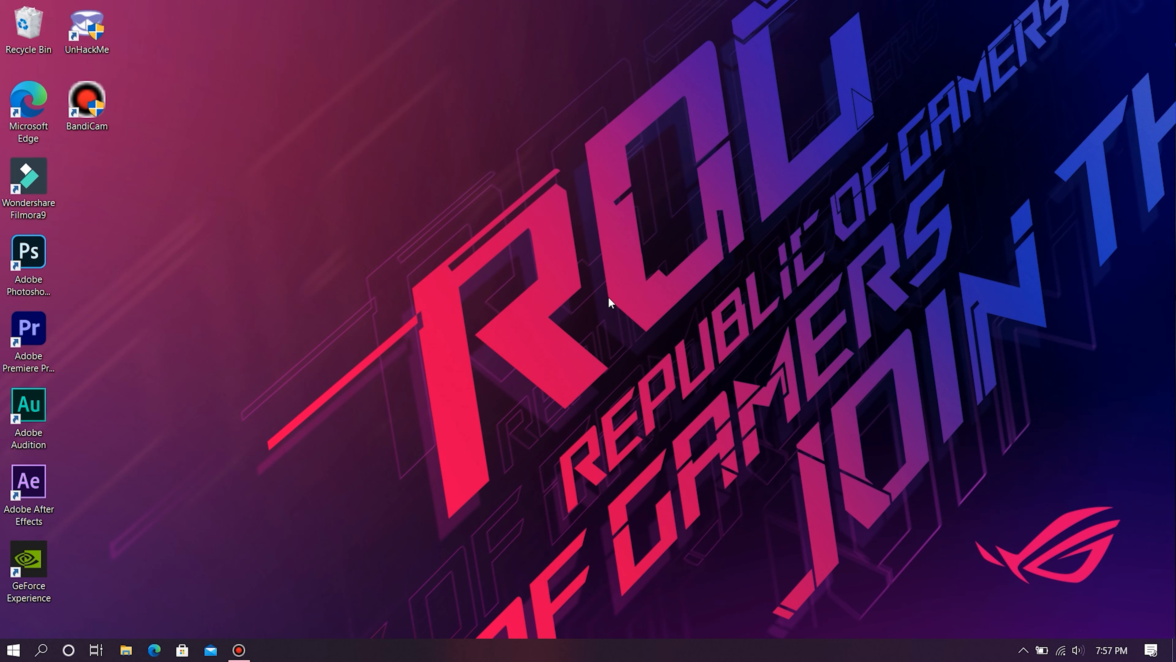
Search Windows for 'myasus' to find the MyASUS app
{"action": "left_click", "coordinate": [42, 649]}
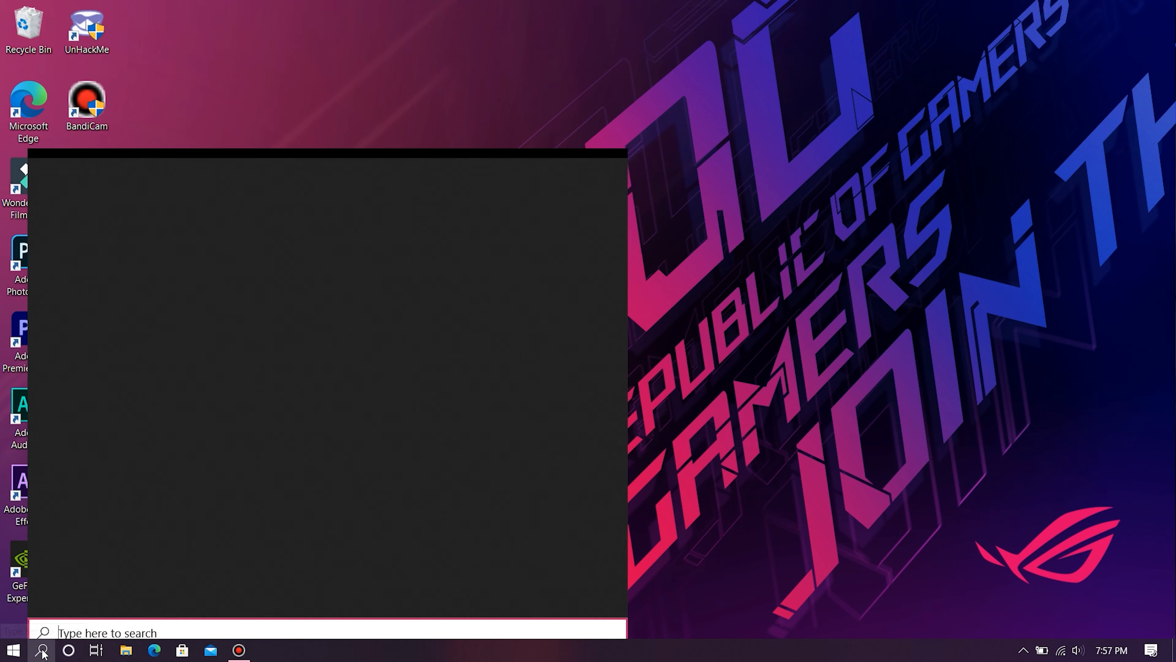
{"action": "type", "text": "myasus"}
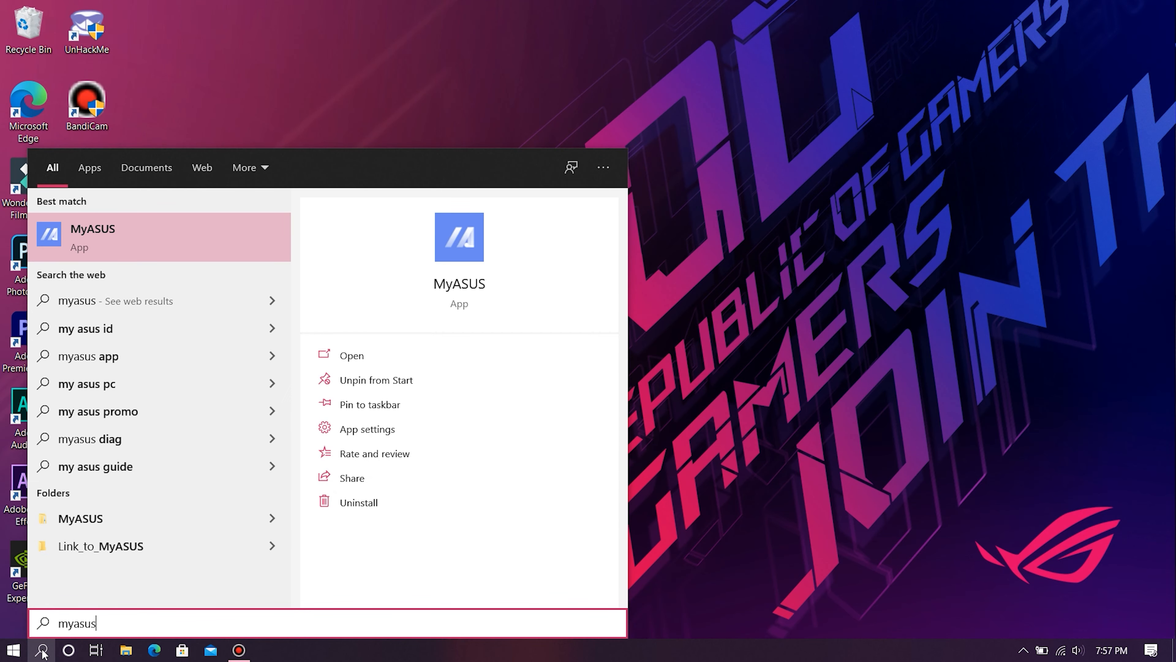
{"action": "mouse_move", "coordinate": [3, 572]}
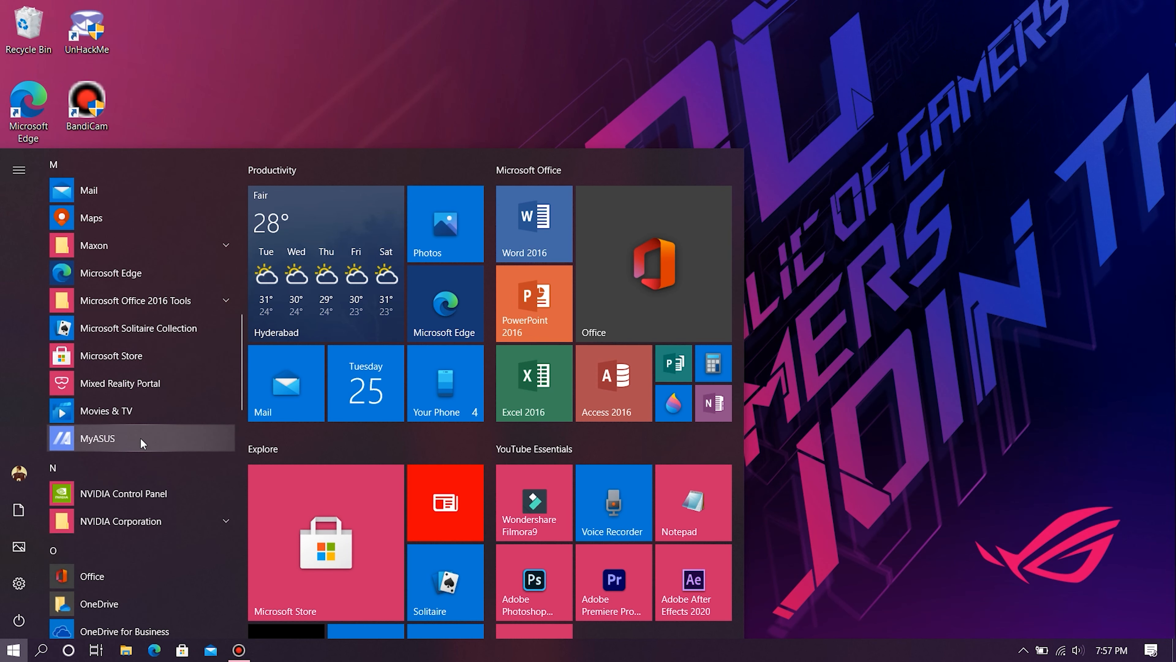
Launch MyASUS from the Start menu to reach its Home page
{"action": "left_click", "coordinate": [98, 438]}
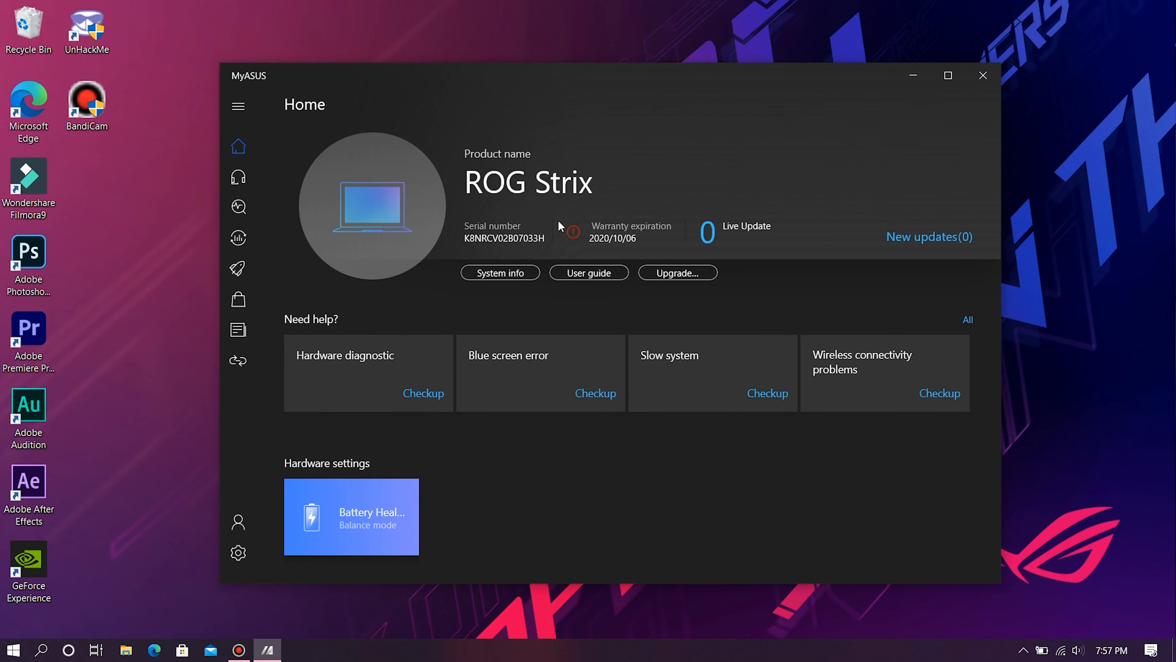
{"action": "mouse_move", "coordinate": [169, 562]}
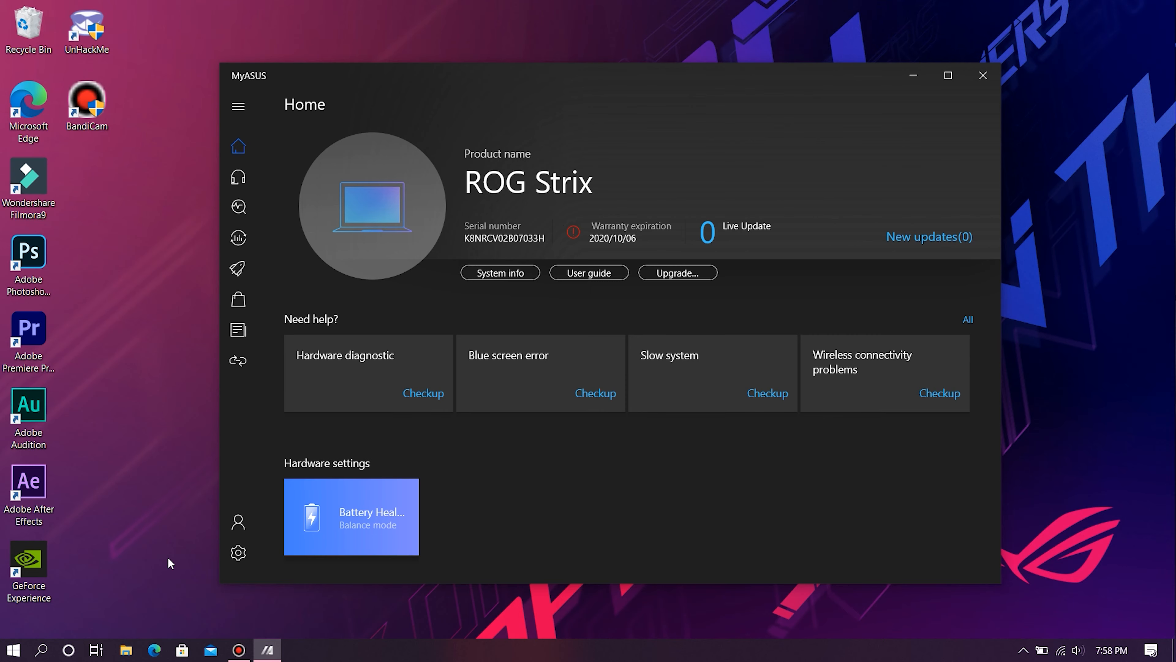
Confirm in Microsoft Store that MyASUS is installed by searching 'myasus', then close the Store
{"action": "left_click", "coordinate": [183, 650]}
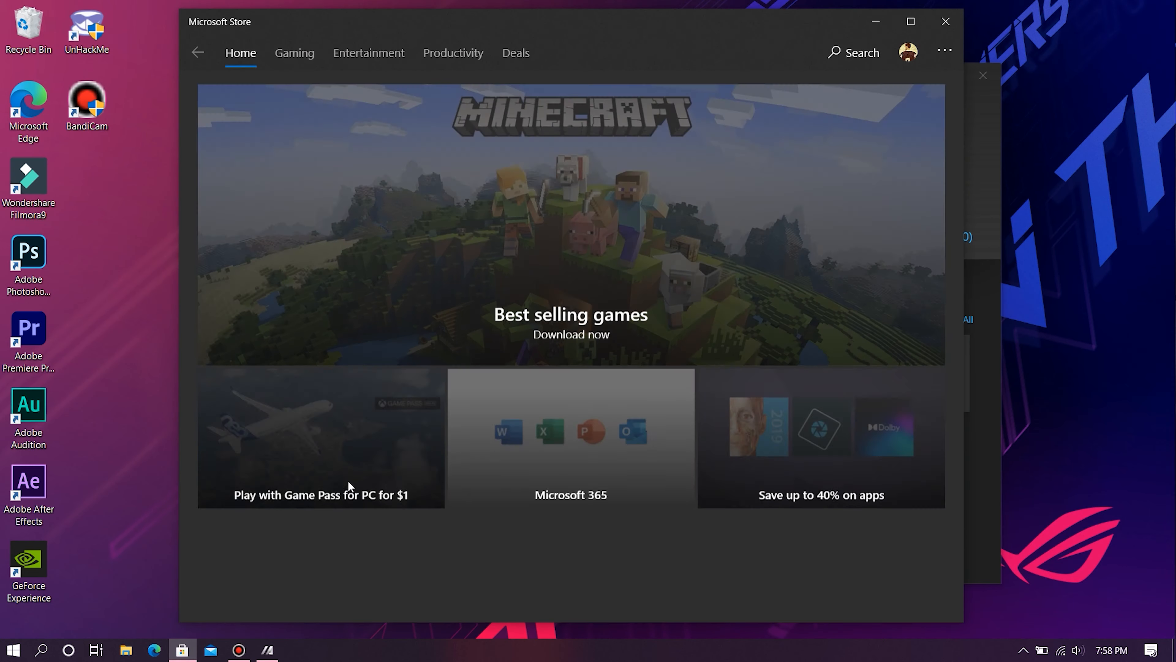
{"action": "left_click", "coordinate": [853, 52]}
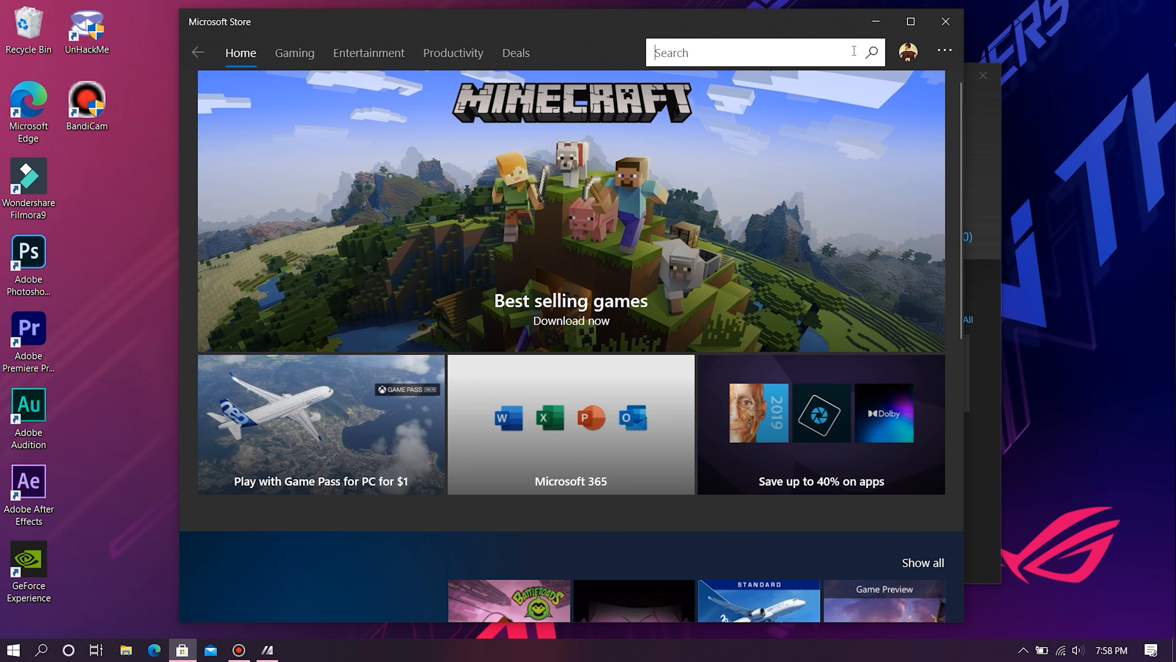
{"action": "type", "text": "myasus"}
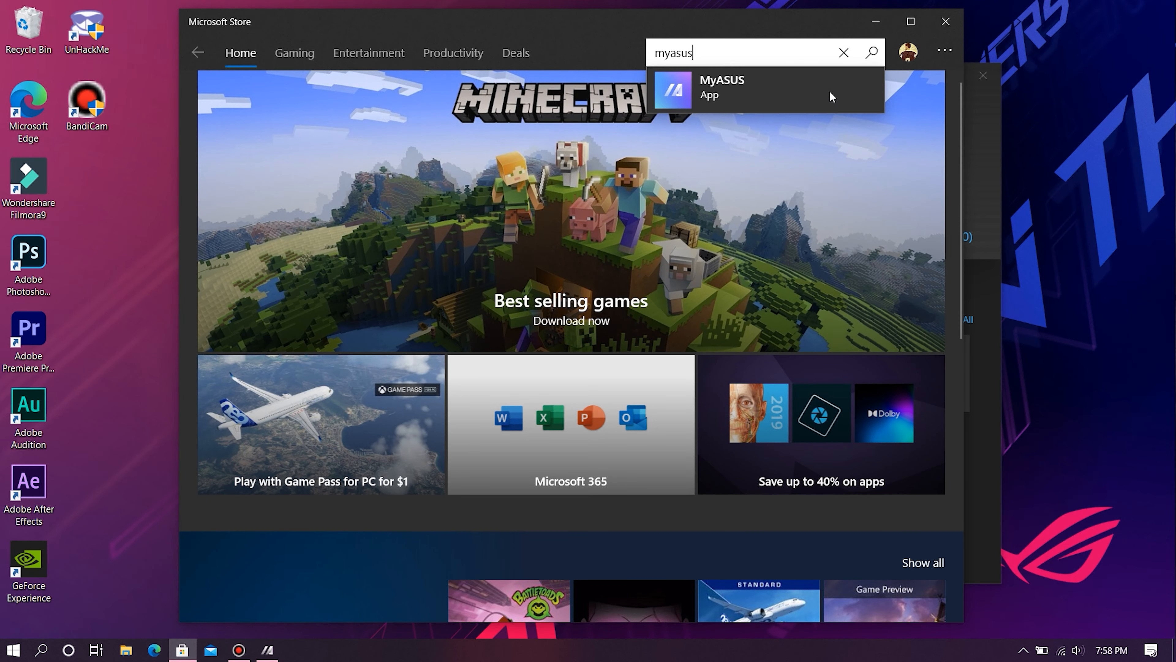
{"action": "left_click", "coordinate": [721, 86]}
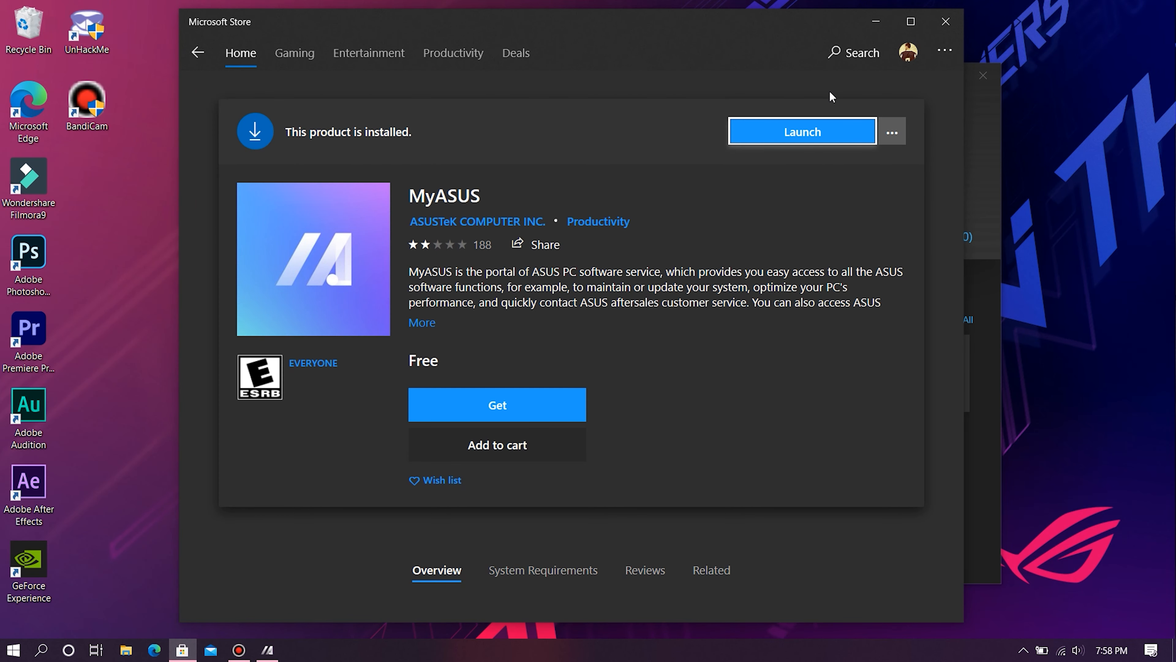
{"action": "mouse_move", "coordinate": [945, 21]}
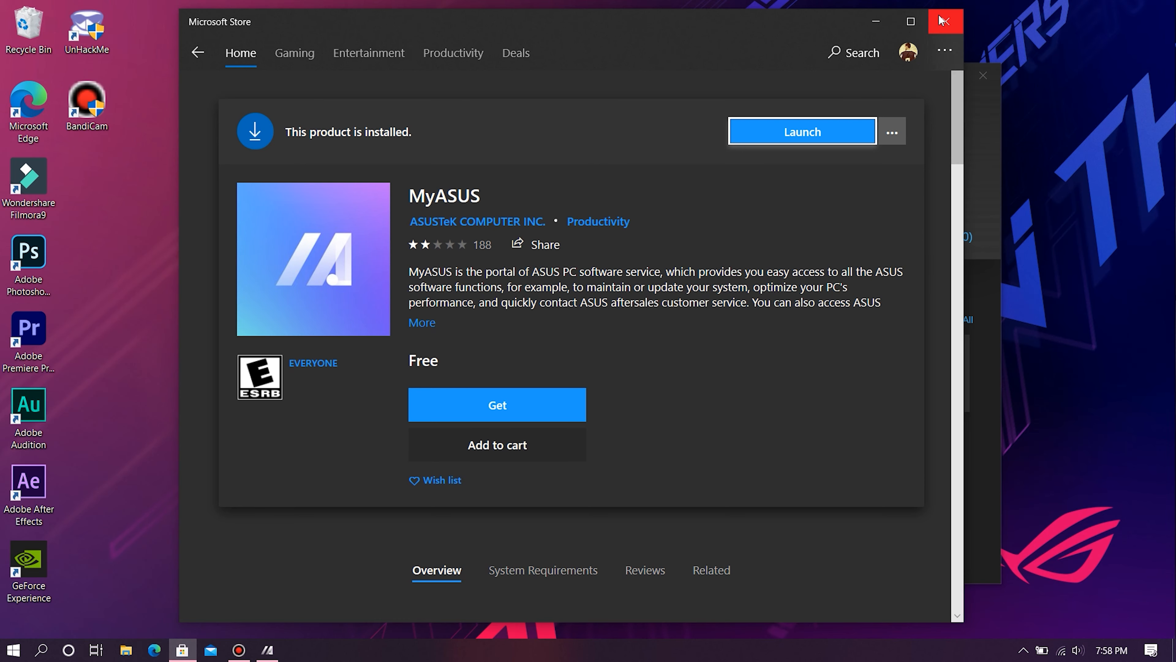
{"action": "left_click", "coordinate": [801, 131]}
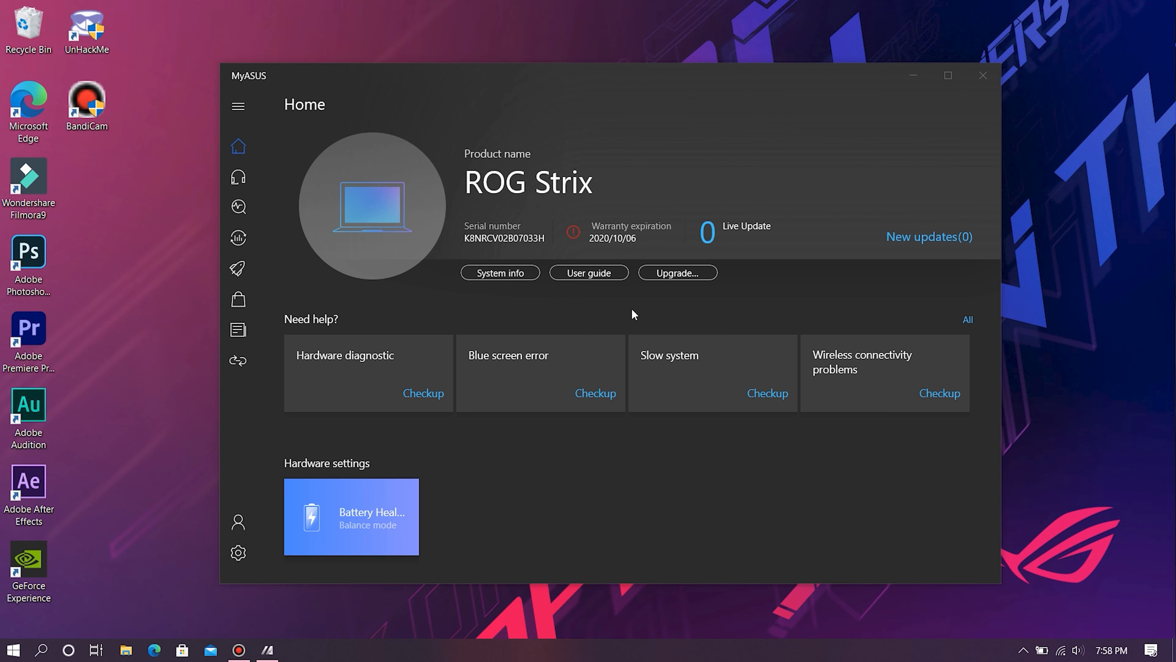
Go to Battery Health Charging in Hardware Settings, showing Balanced mode selected
{"action": "left_click", "coordinate": [238, 106]}
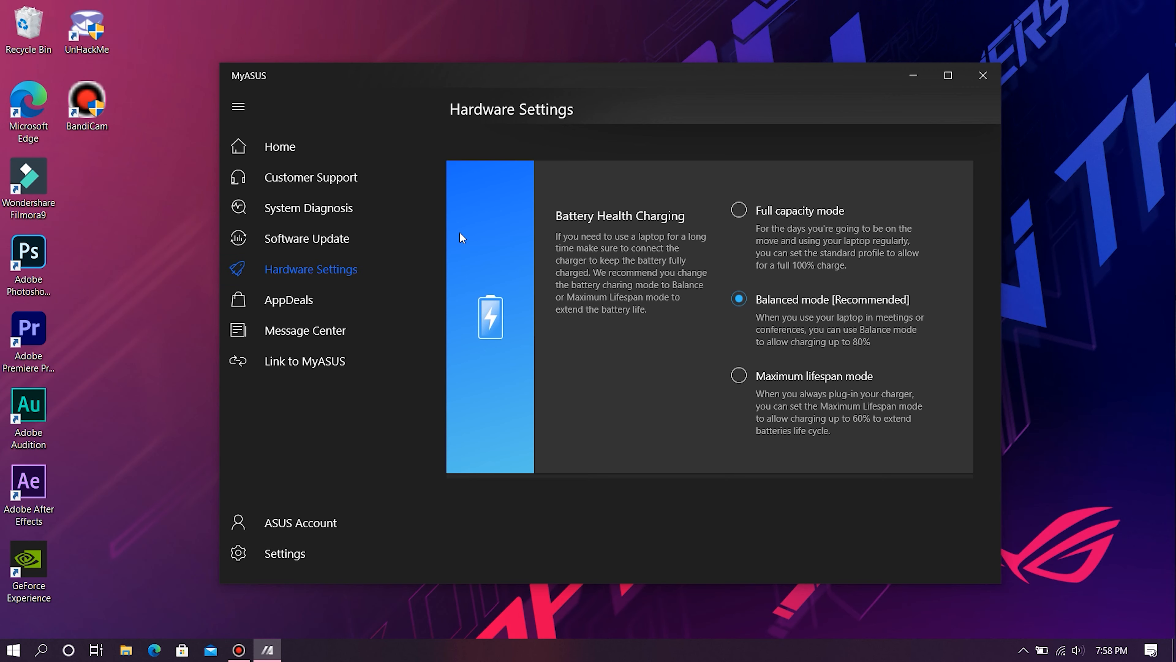
{"action": "mouse_move", "coordinate": [579, 245]}
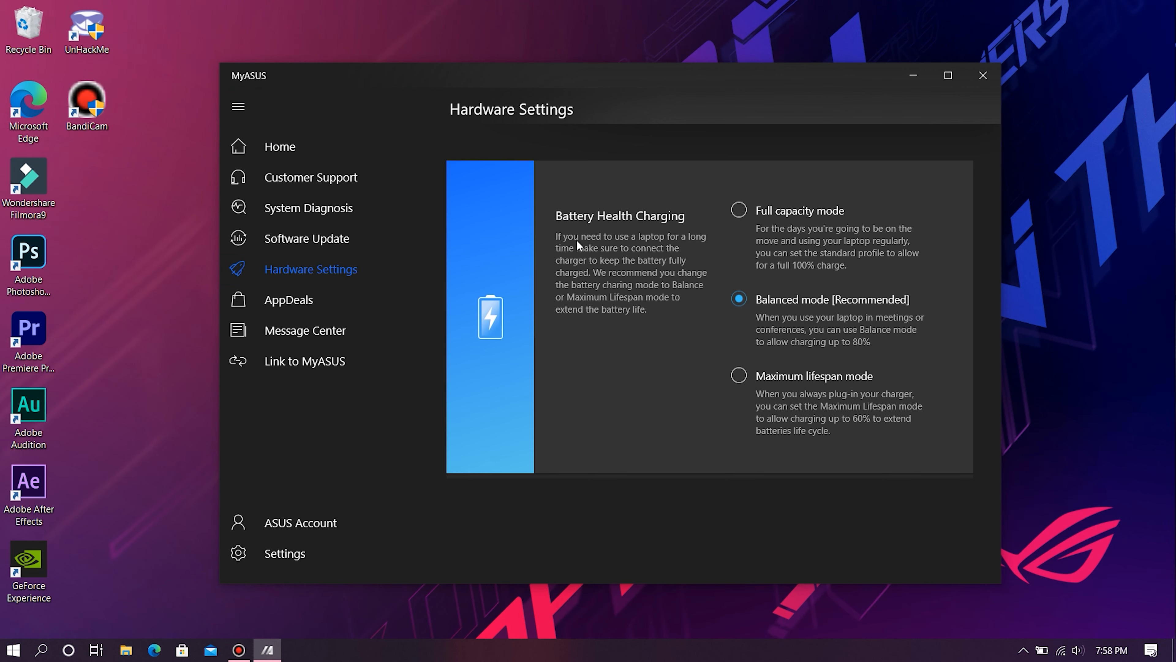
{"action": "mouse_move", "coordinate": [612, 300]}
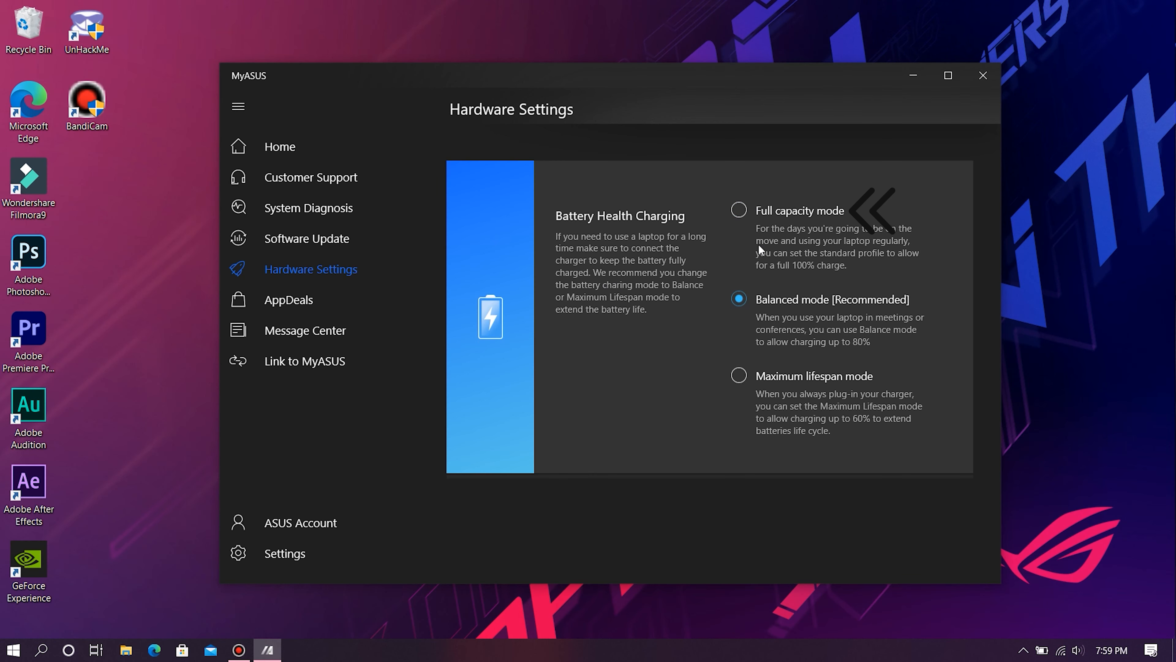
{"action": "left_click", "coordinate": [739, 210]}
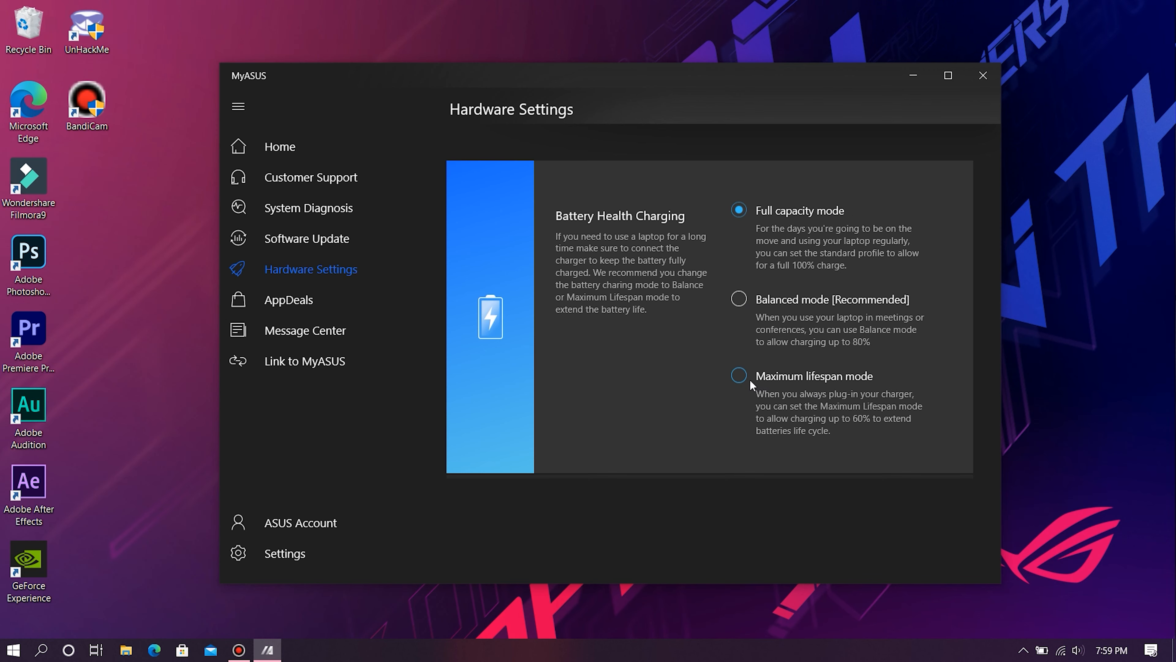
{"action": "left_click", "coordinate": [739, 376]}
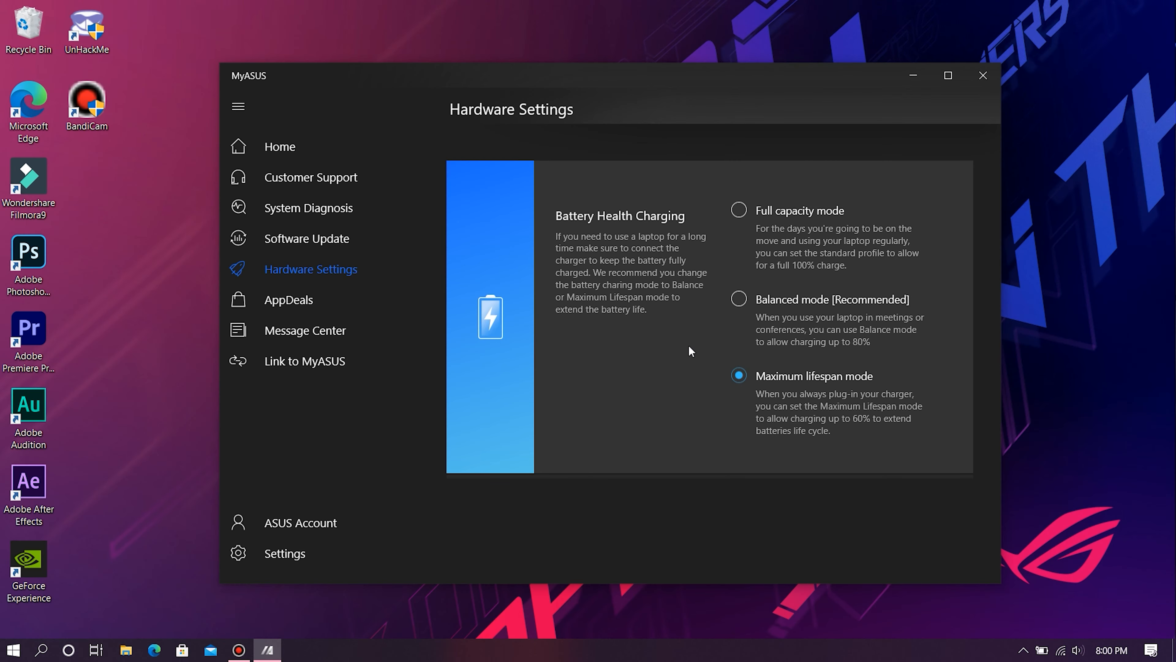
{"action": "left_click", "coordinate": [739, 300]}
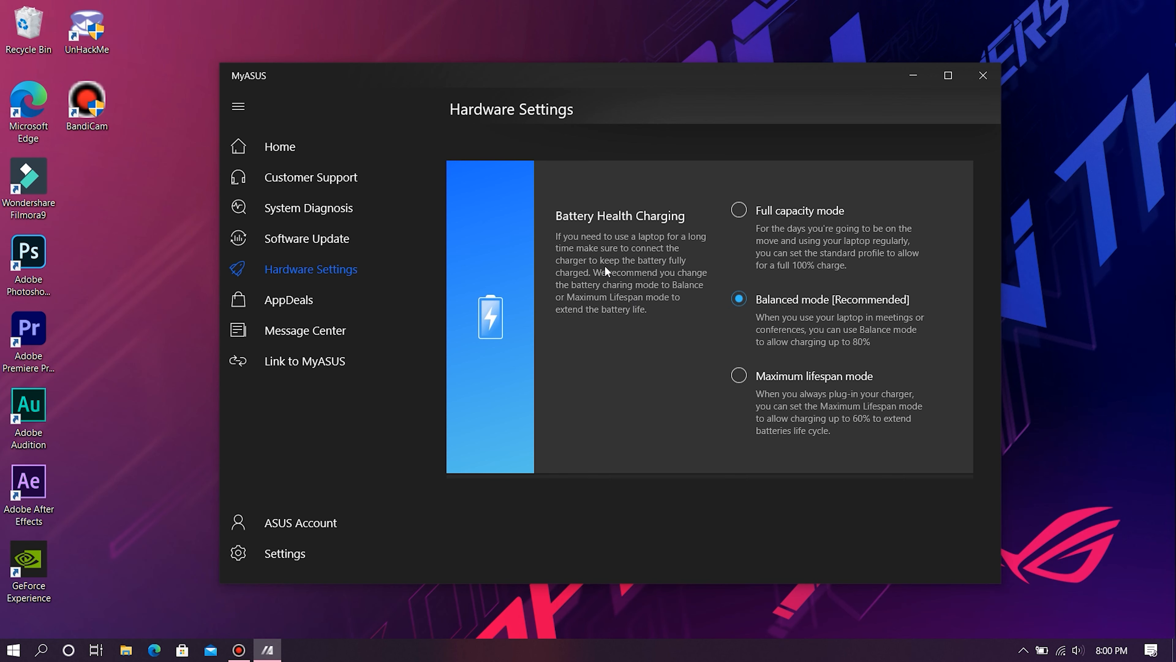